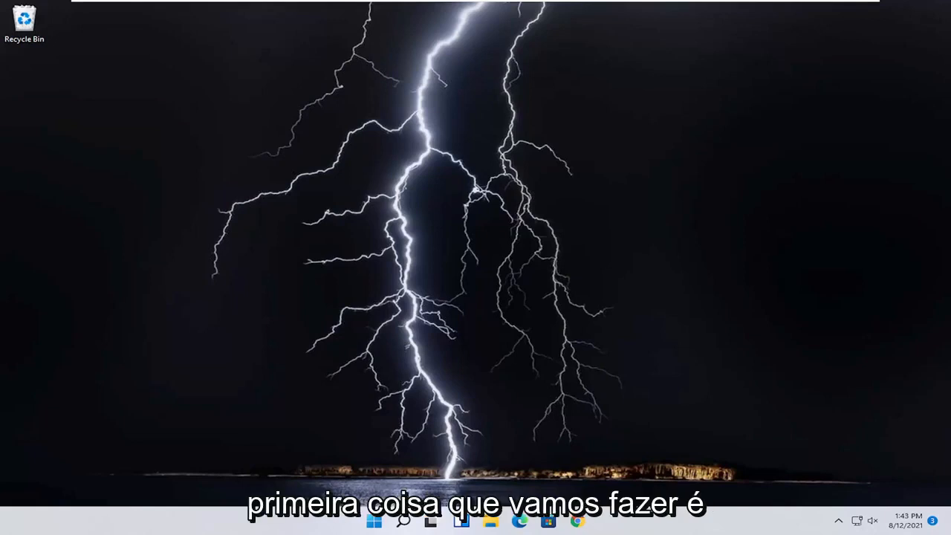
Step: Search Start for 'display' and launch Calibrate display color
left_click(373, 524)
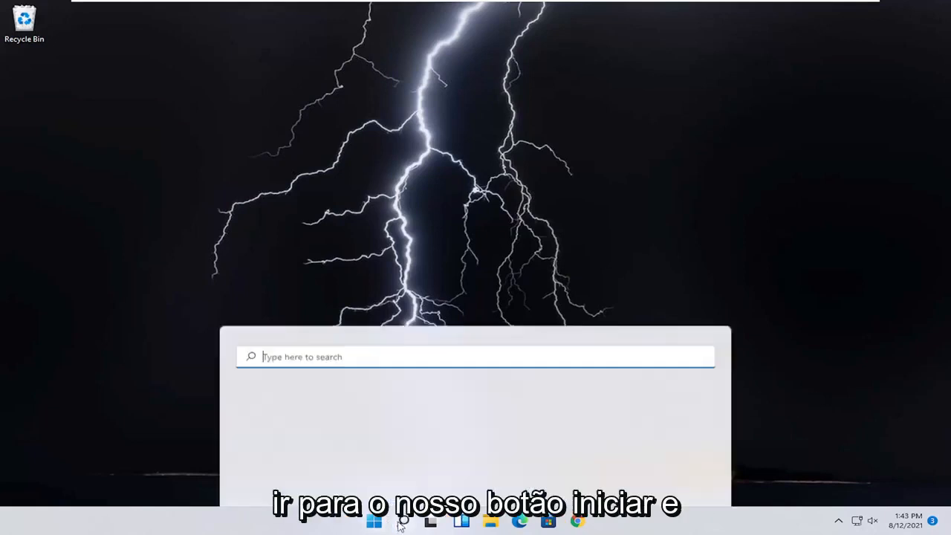
type("display")
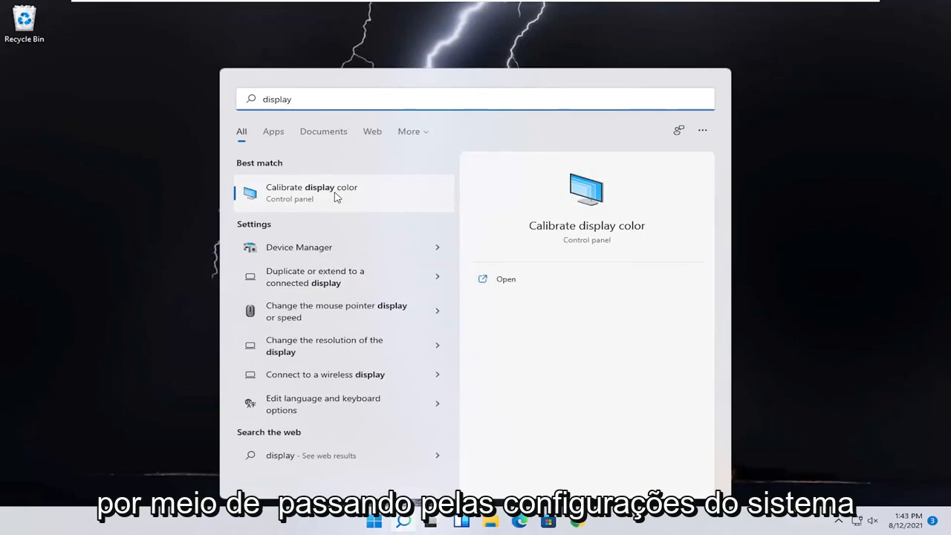
left_click(505, 279)
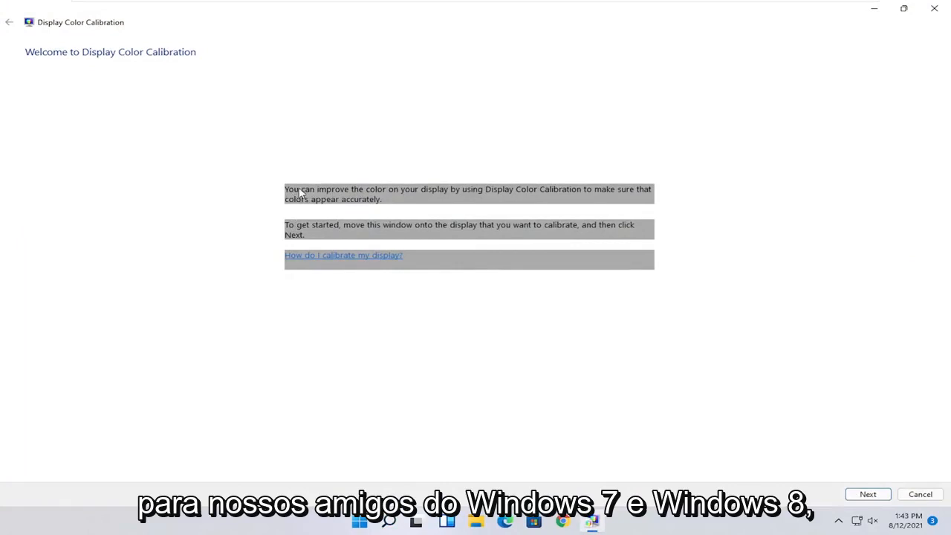
mouse_move(429, 208)
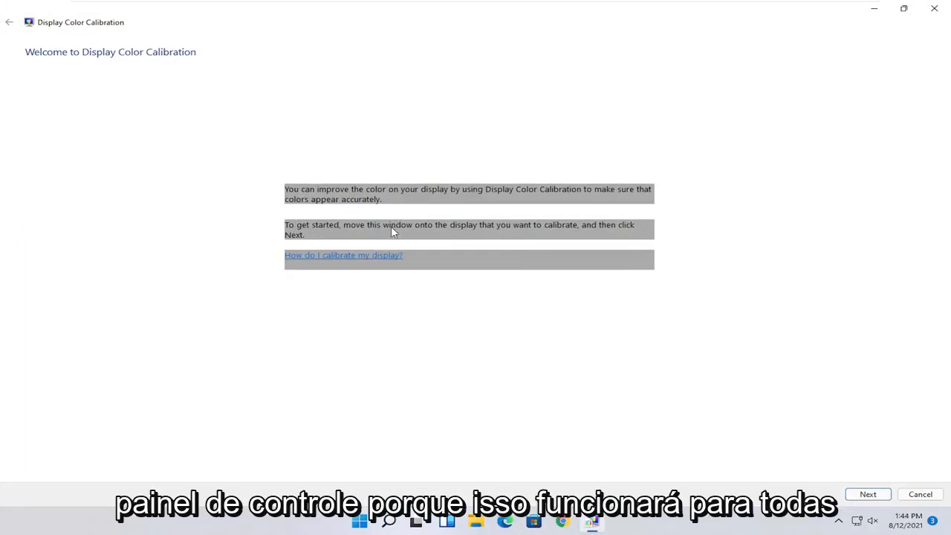
mouse_move(433, 236)
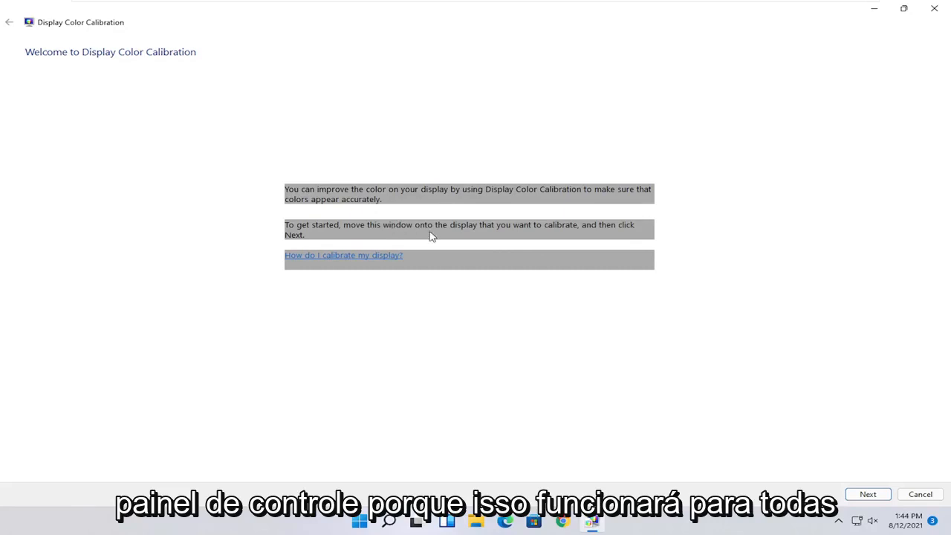
mouse_move(678, 229)
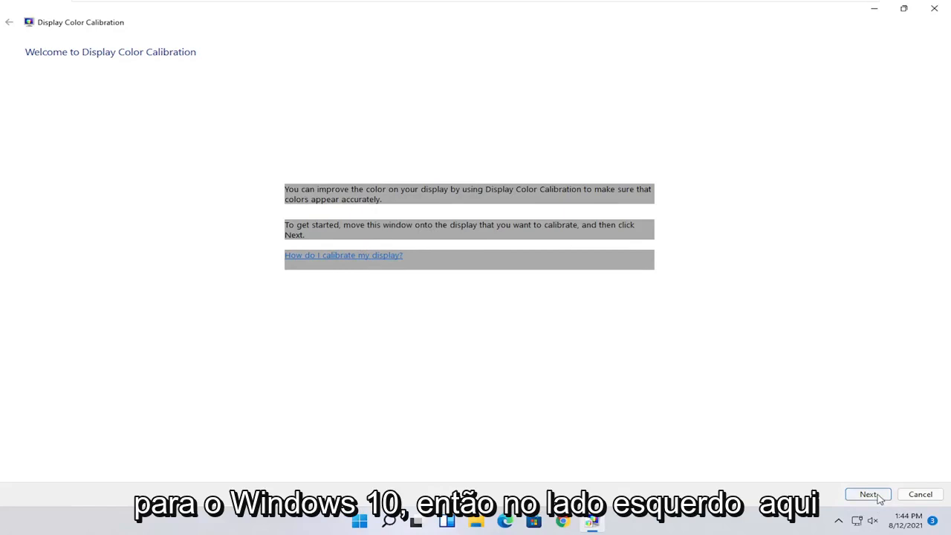
Step: Advance past the calibration welcome page to basic color settings
left_click(868, 495)
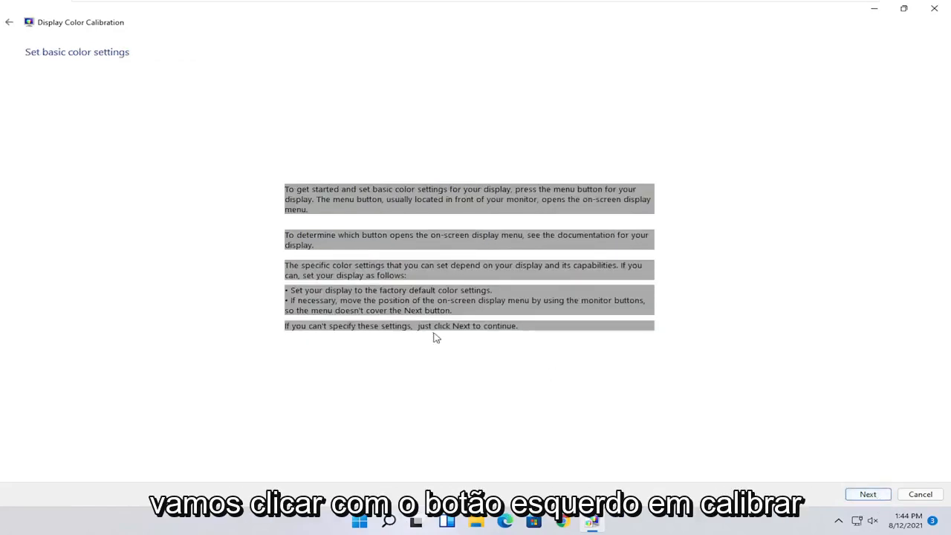
mouse_move(440, 334)
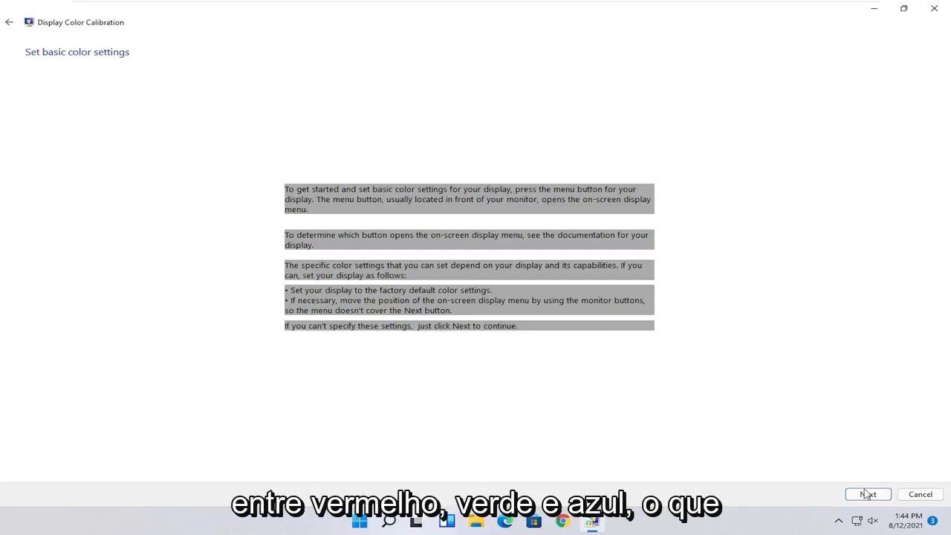
Step: Advance through the gamma explanation to the gamma adjustment page
left_click(869, 494)
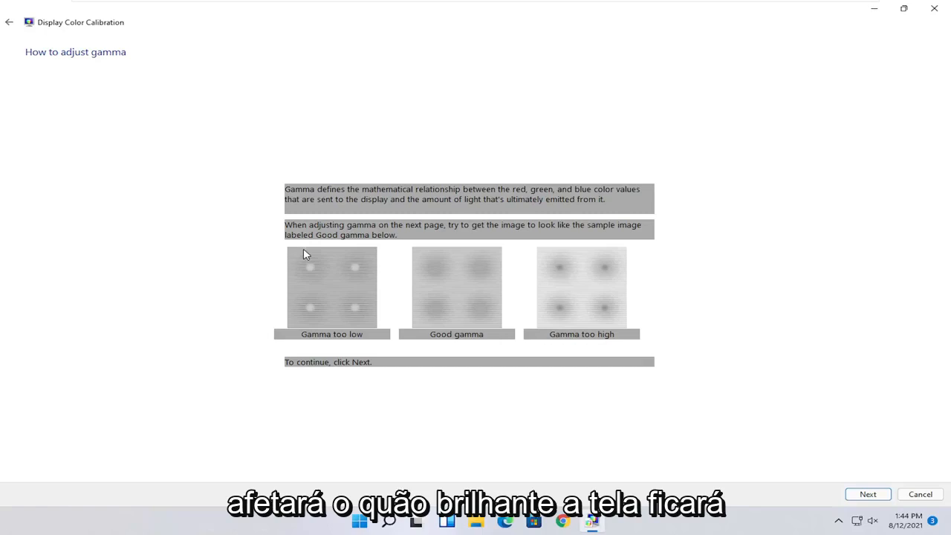
mouse_move(364, 322)
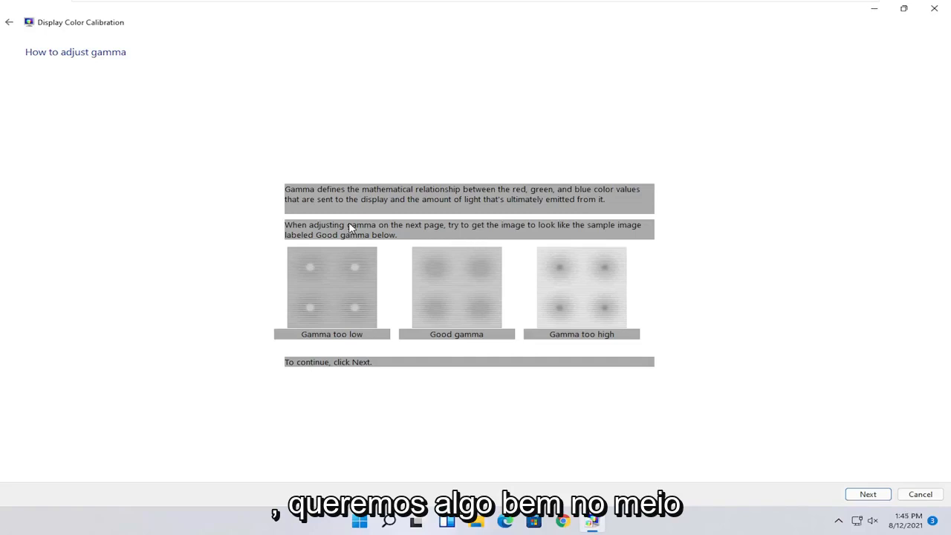
mouse_move(401, 243)
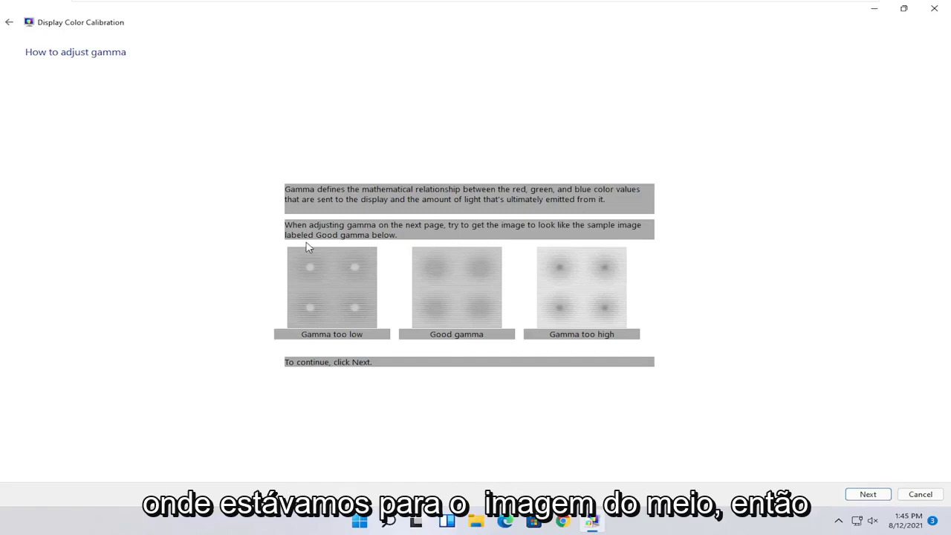
mouse_move(786, 489)
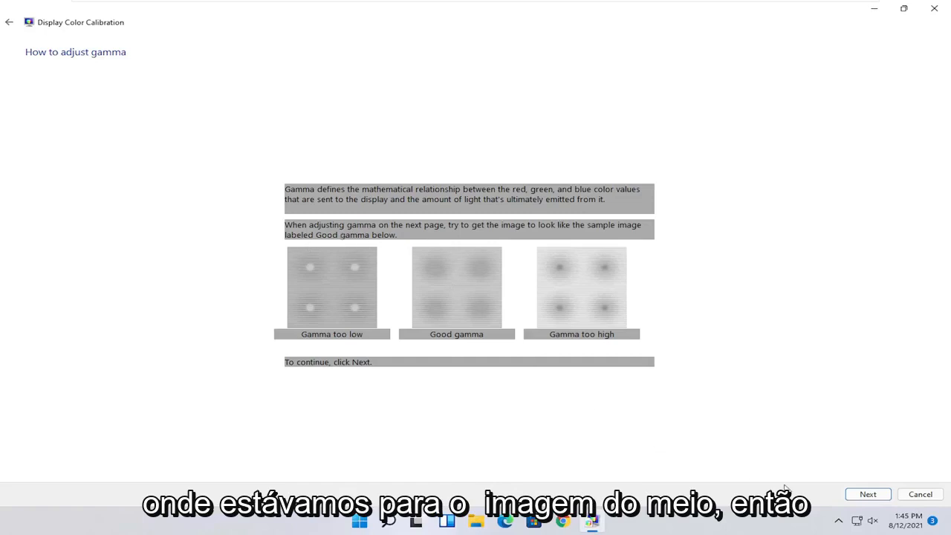
left_click(867, 494)
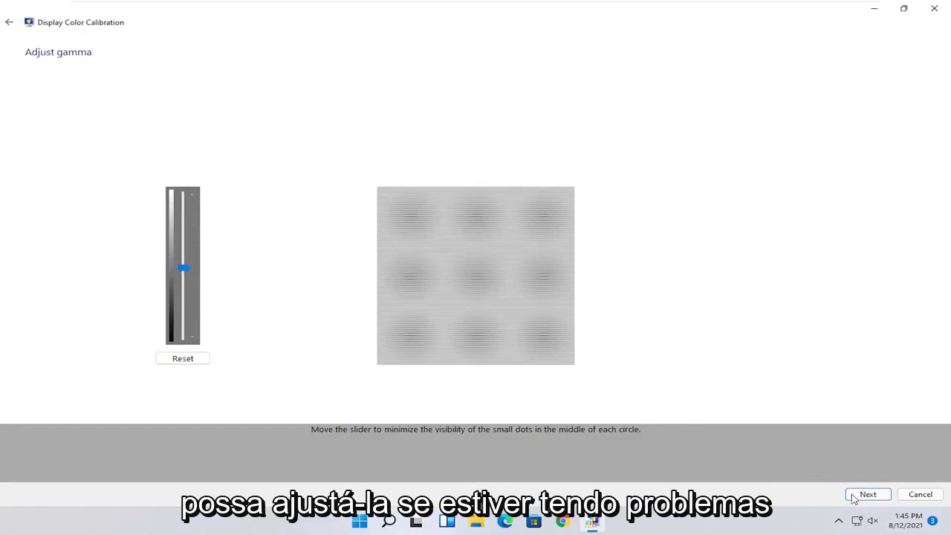
Step: Pass the brightness explanation and adjustment pages to reach the contrast explanation
left_click(868, 495)
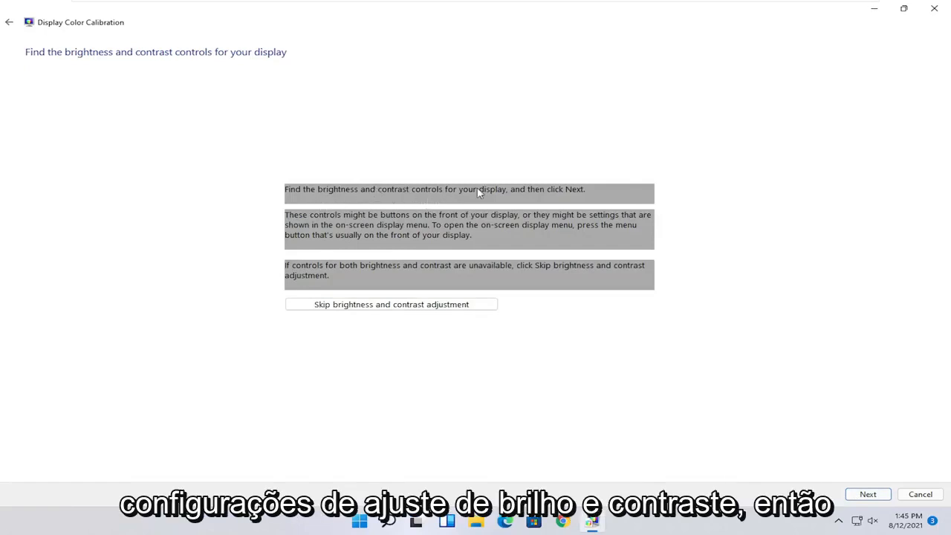
mouse_move(267, 153)
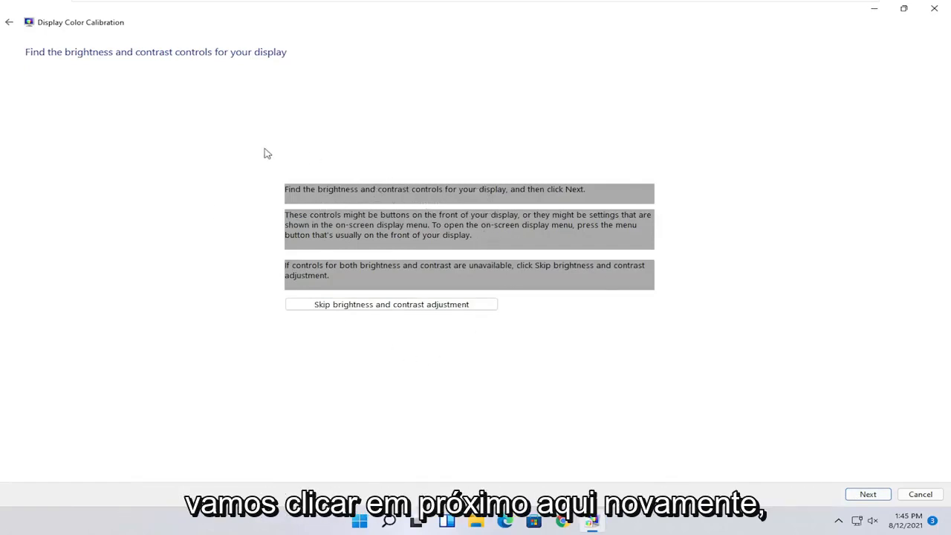
mouse_move(833, 456)
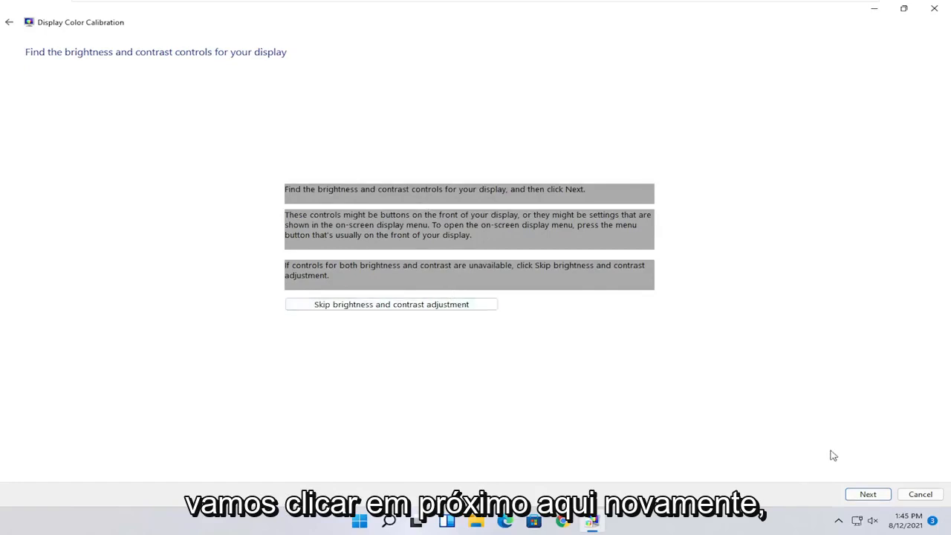
left_click(868, 494)
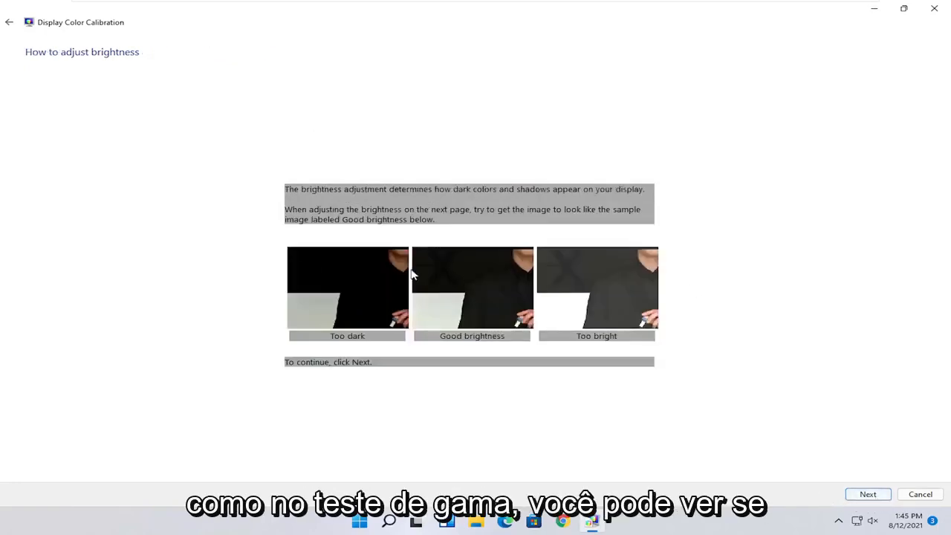
mouse_move(408, 319)
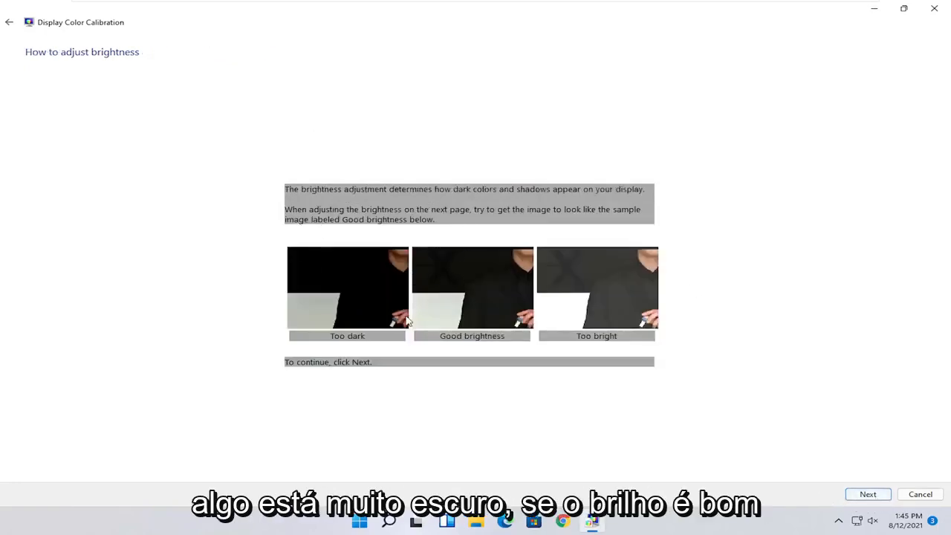
left_click(867, 494)
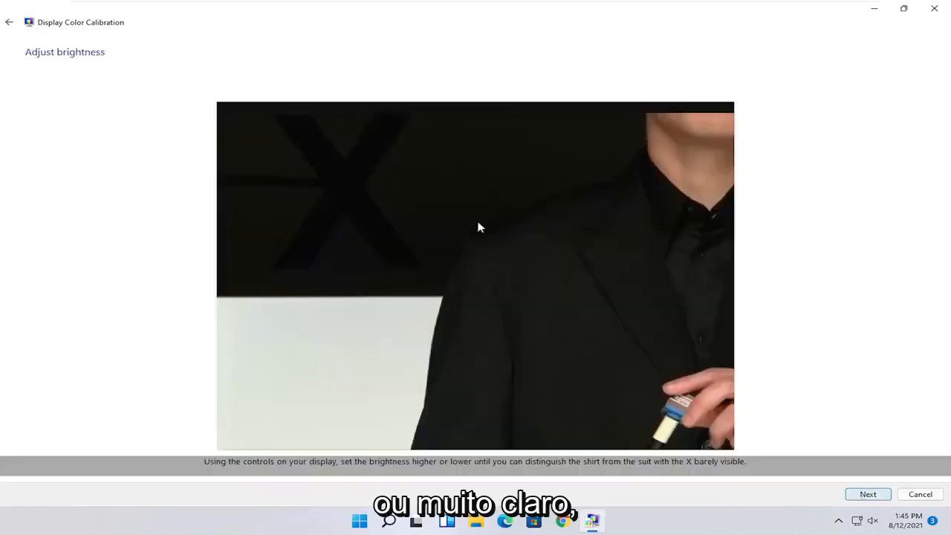
mouse_move(456, 266)
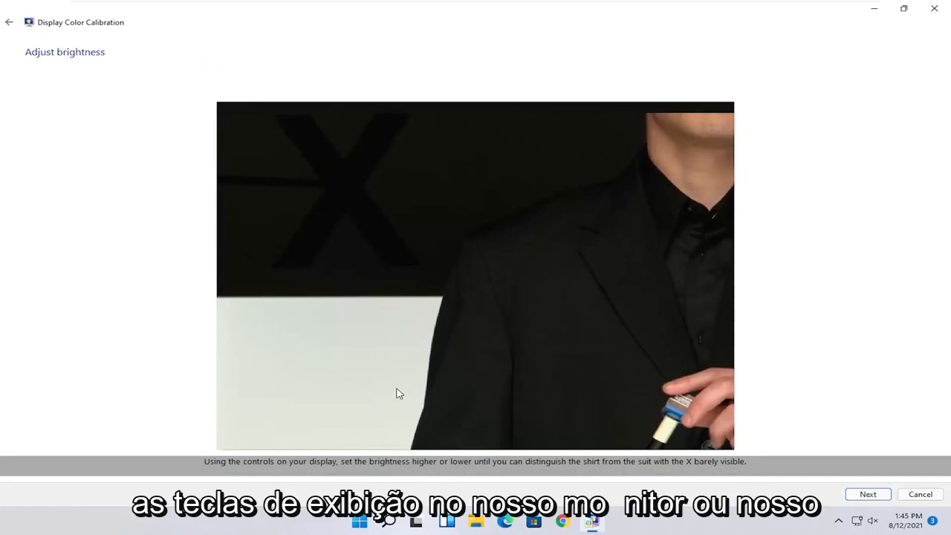
mouse_move(420, 313)
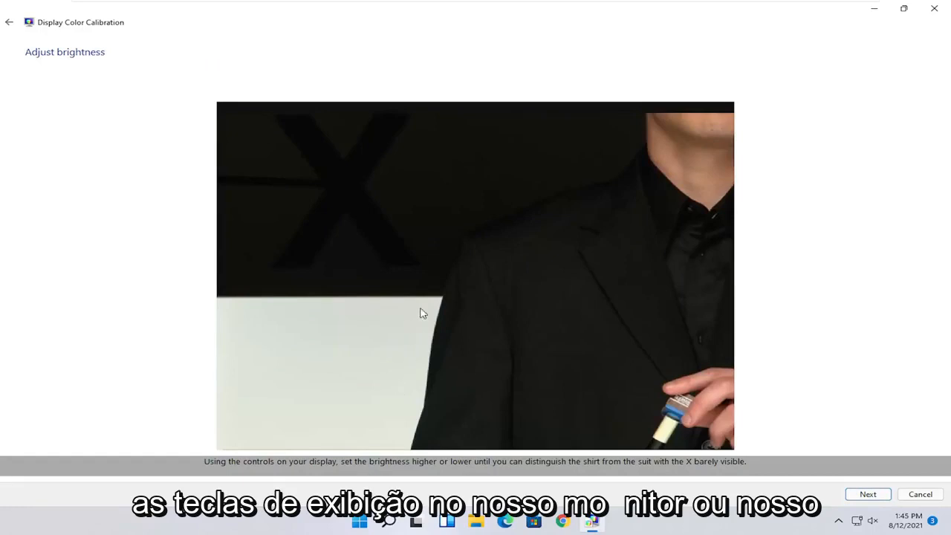
mouse_move(561, 148)
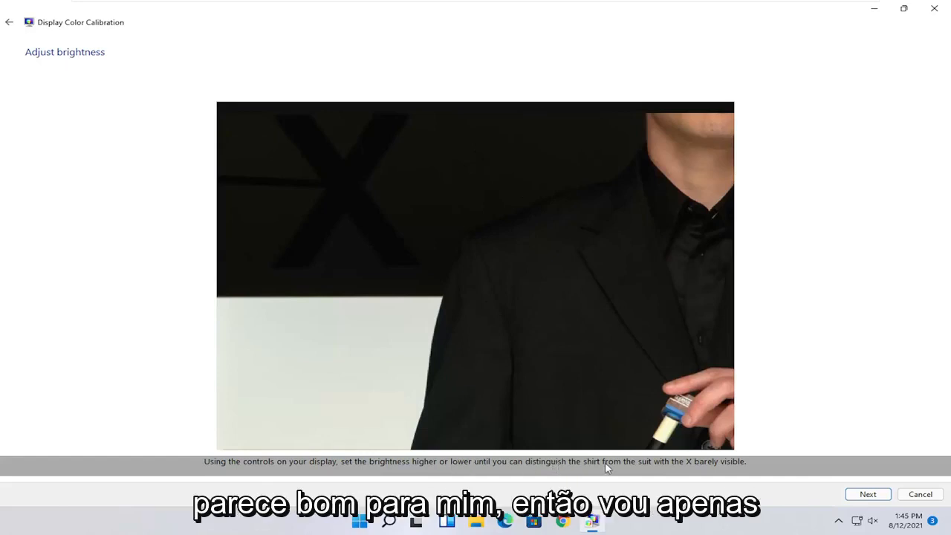
mouse_move(698, 469)
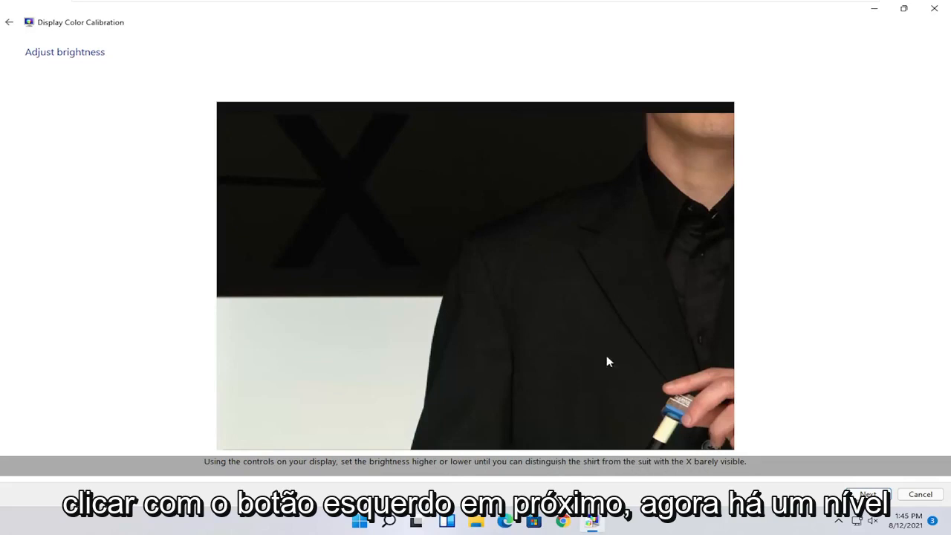
left_click(867, 494)
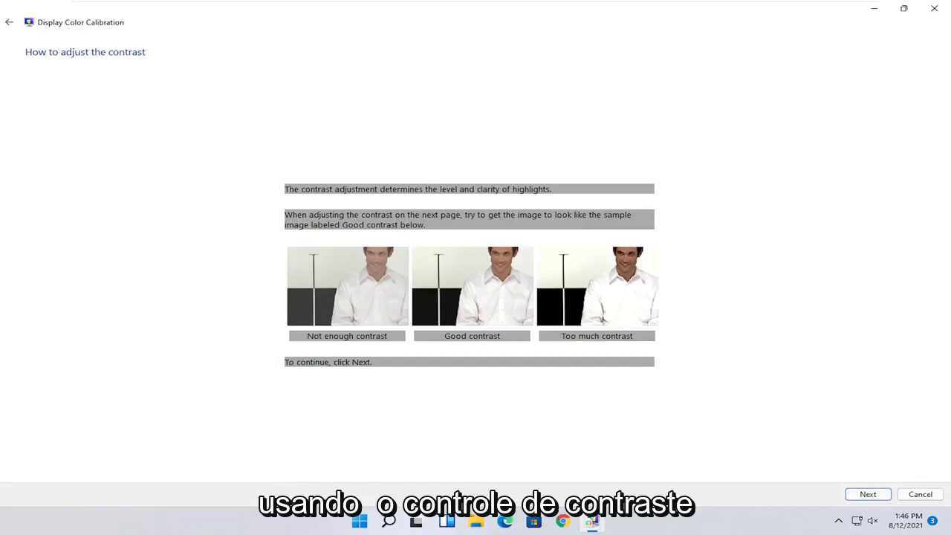
Step: Advance past the contrast pages to the RGB color balance adjustment
left_click(868, 494)
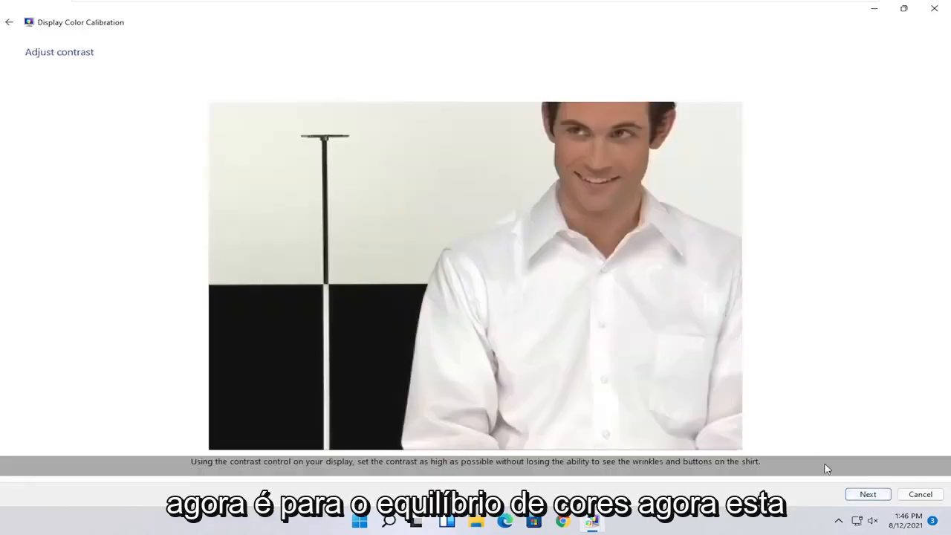
left_click(867, 494)
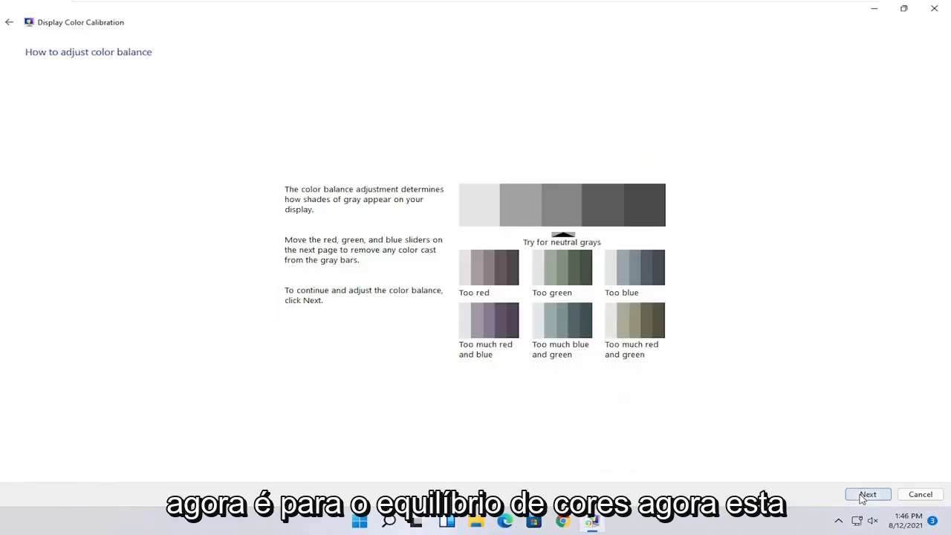
left_click(868, 494)
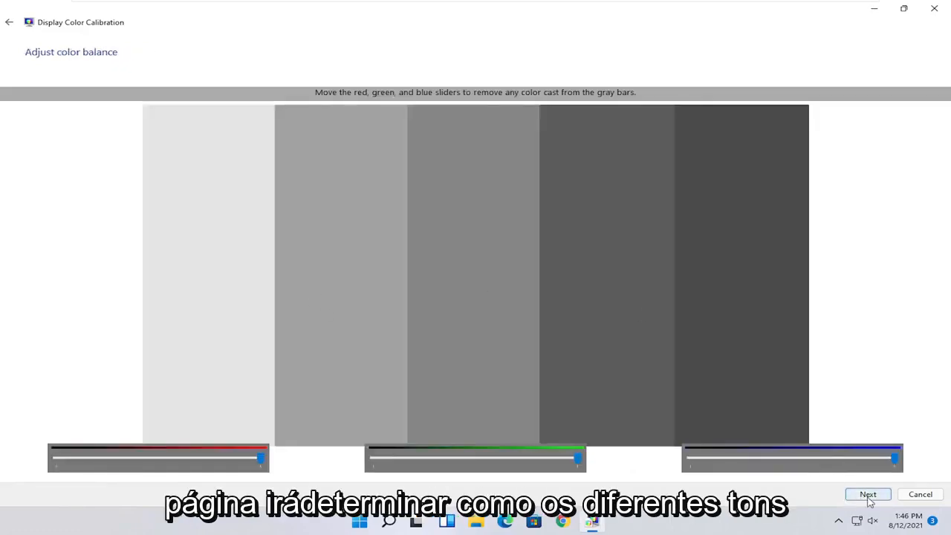
mouse_move(940, 474)
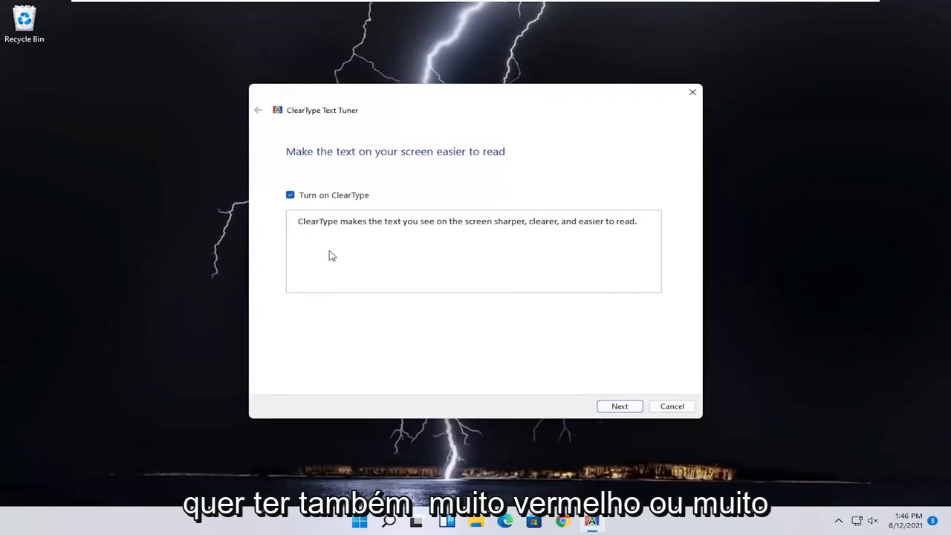
mouse_move(456, 225)
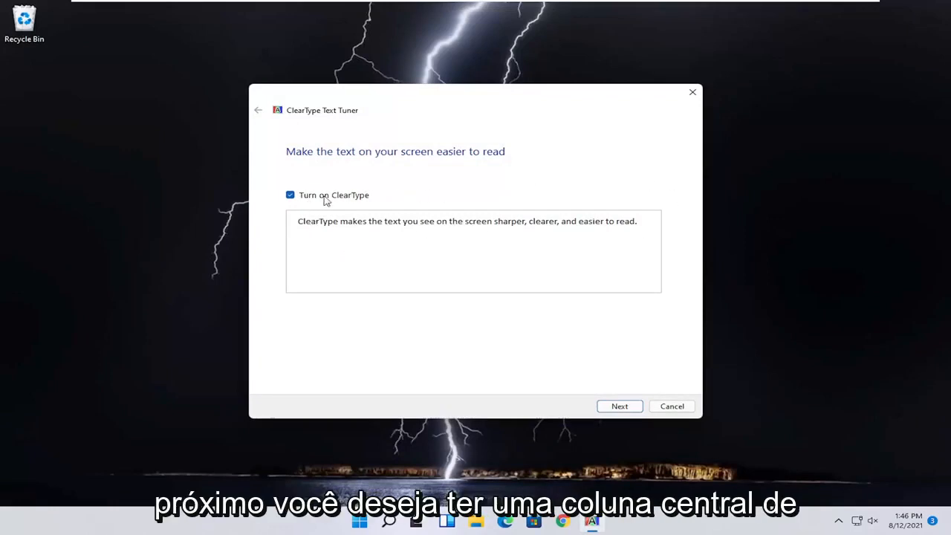
mouse_move(521, 339)
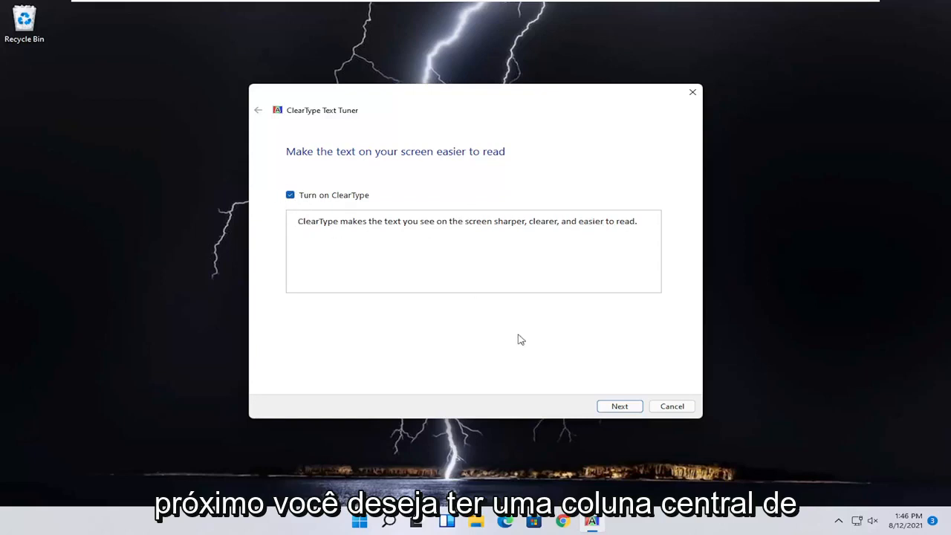
Step: With ClearType on, advance through text sample pages to page 4 of 5
left_click(619, 406)
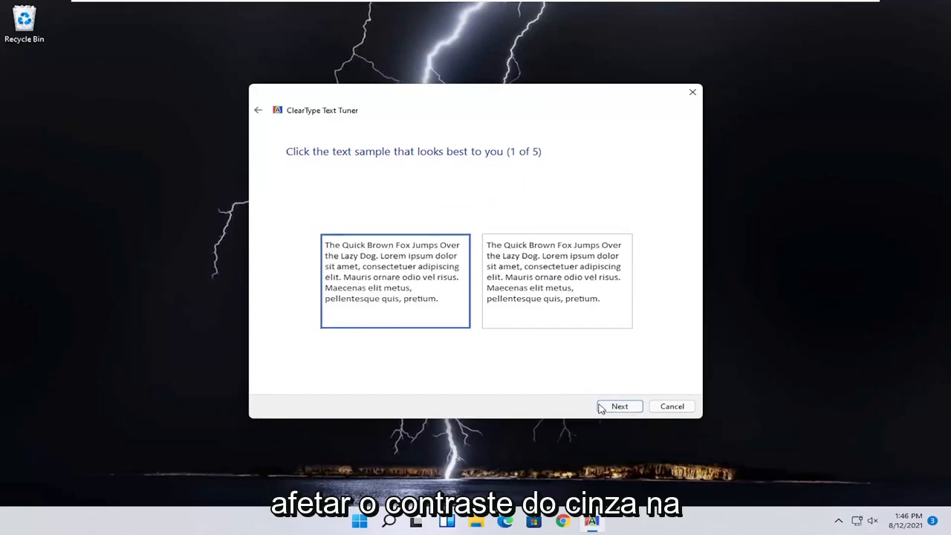
left_click(620, 406)
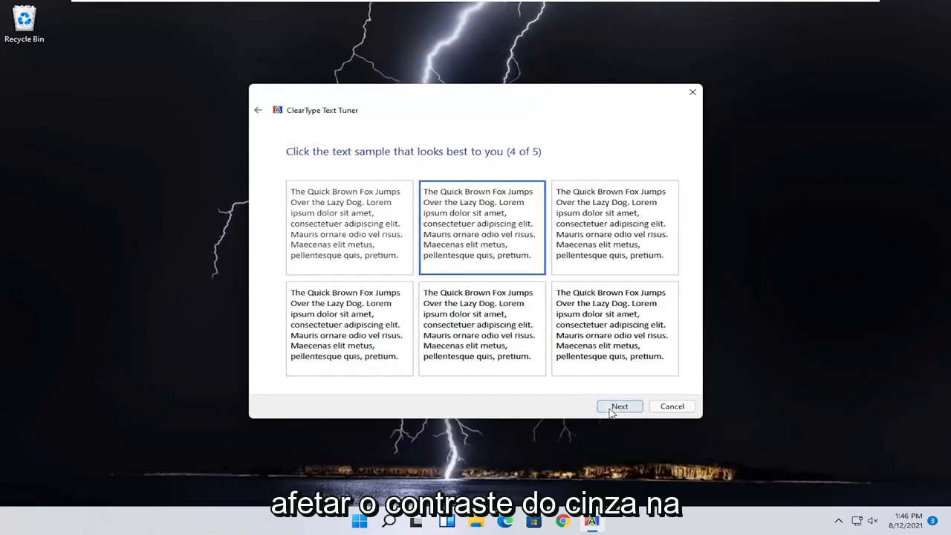